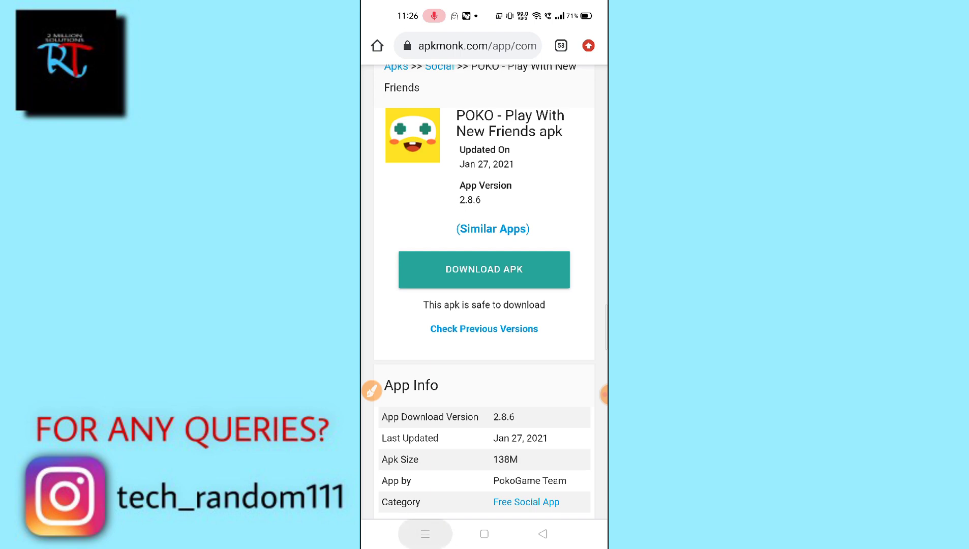
# Close all recently used apps from the Recents view.
pyautogui.click(484, 534)
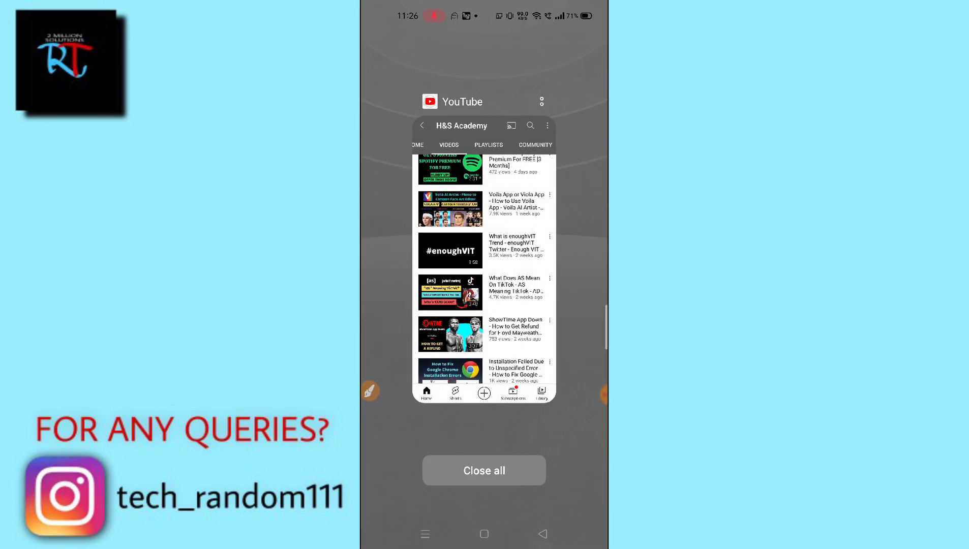
pyautogui.click(484, 470)
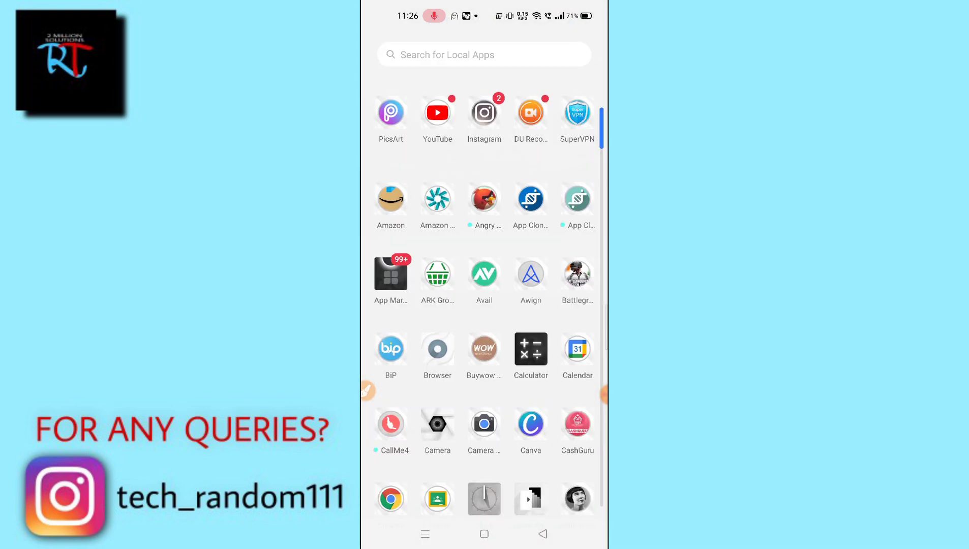
# Find Chrome by searching 'ch' in the app drawer and start a new search.
pyautogui.write('ch')
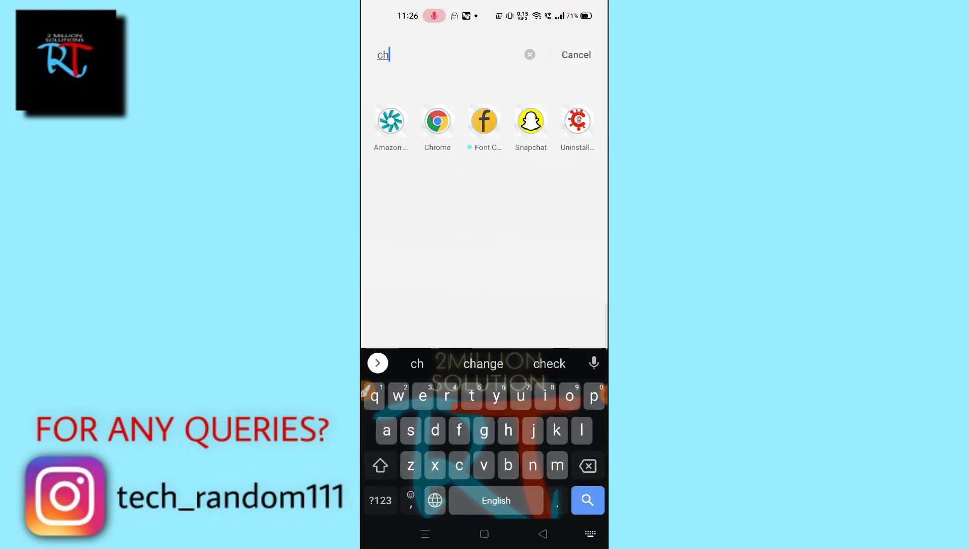
pyautogui.click(436, 121)
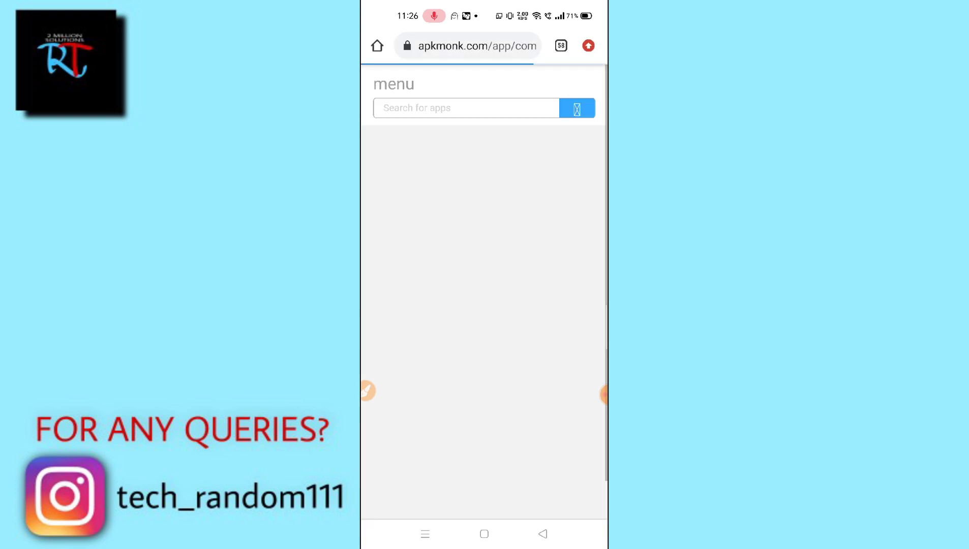
pyautogui.click(587, 45)
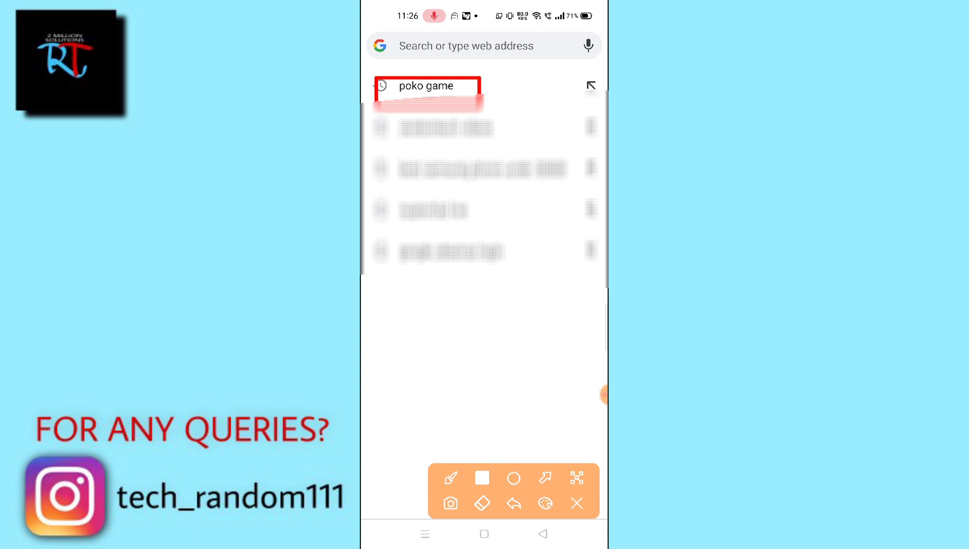
# Search 'poko game' and open the APKPure 'POKO for Android' result.
pyautogui.click(426, 87)
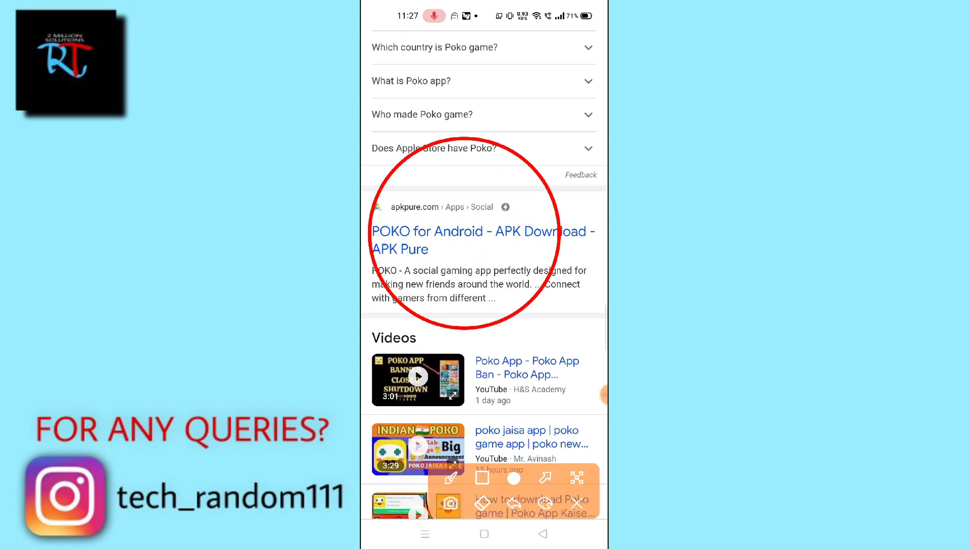
pyautogui.click(483, 240)
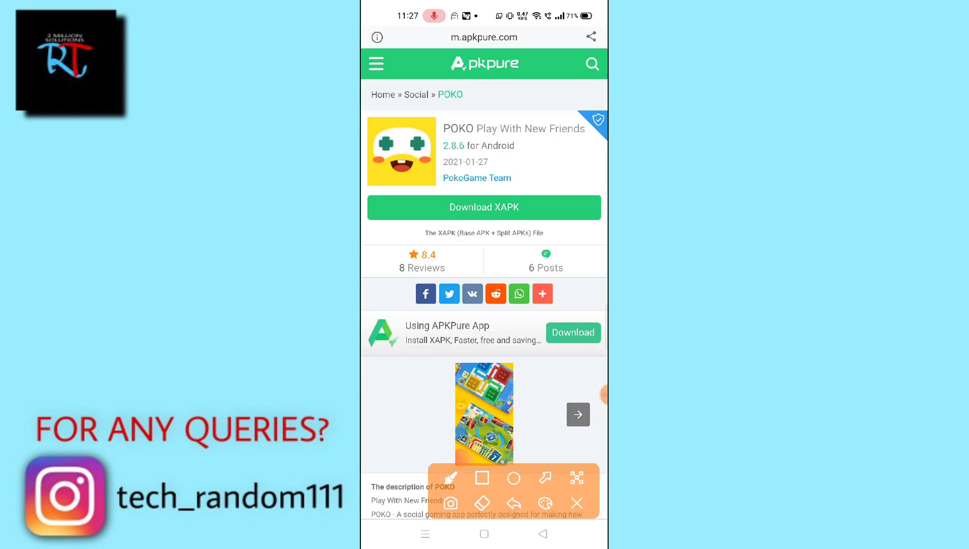
# Request the POKO XAPK download and open the link in Chrome, reaching the version 2.8.6 page.
pyautogui.click(481, 478)
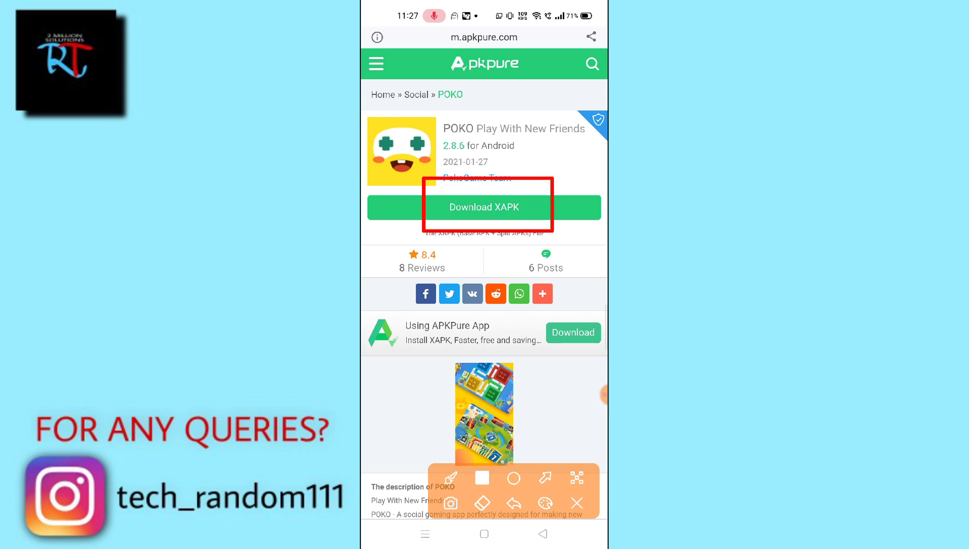
pyautogui.click(484, 208)
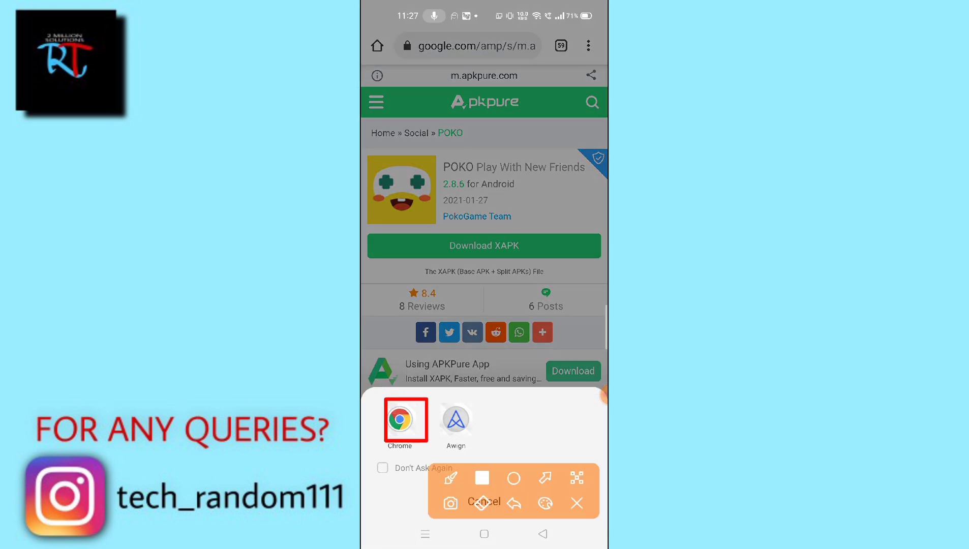
pyautogui.click(405, 421)
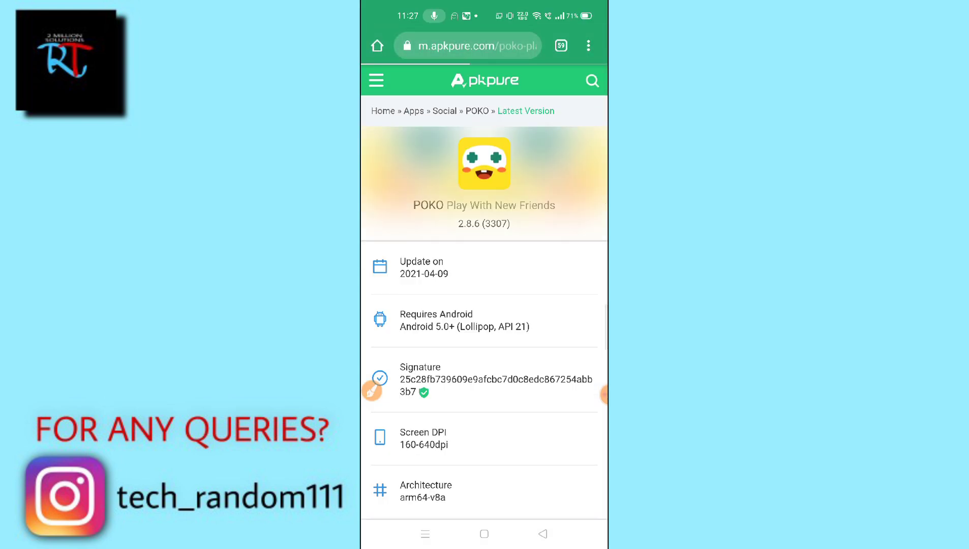
# Start downloading the POKO 2.8.6 XAPK file (111.5 MB).
pyautogui.scroll(-3)
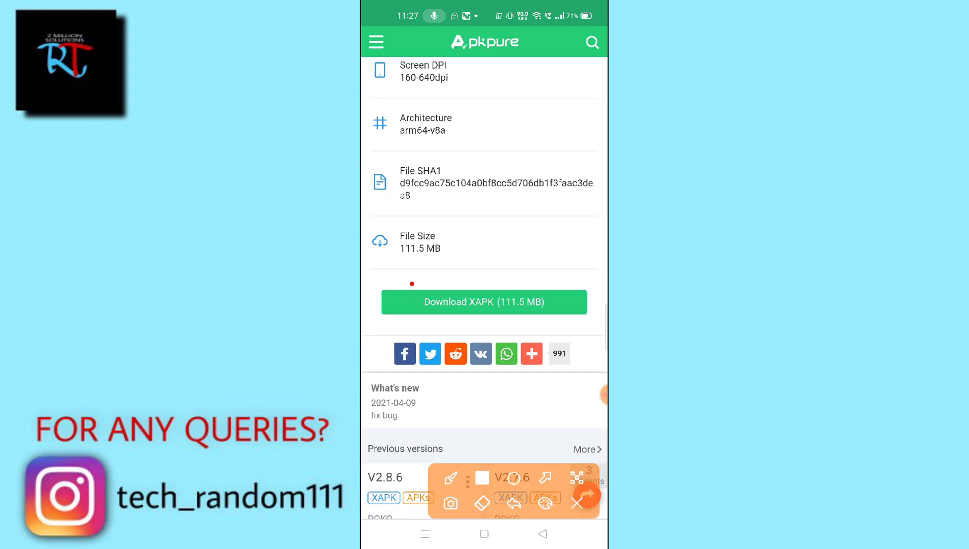
pyautogui.click(575, 501)
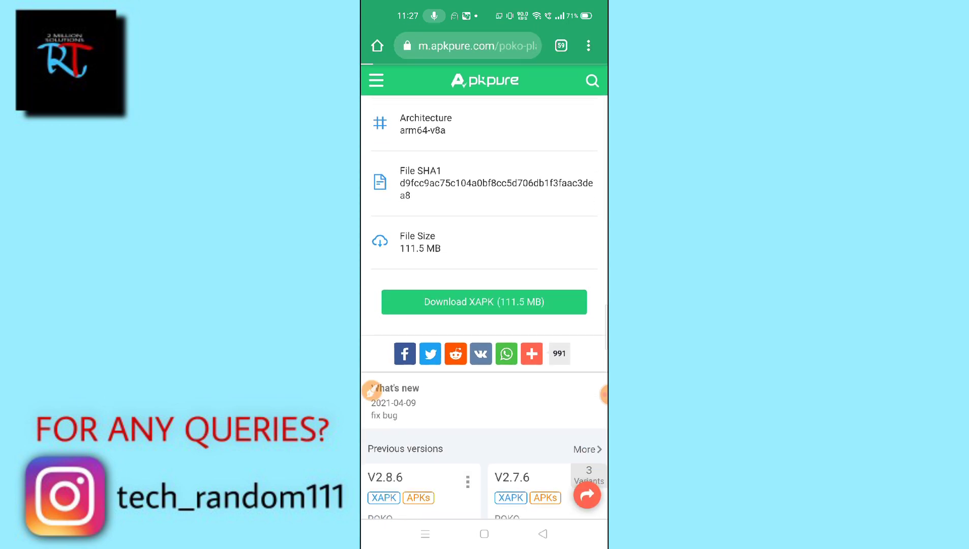
pyautogui.click(484, 302)
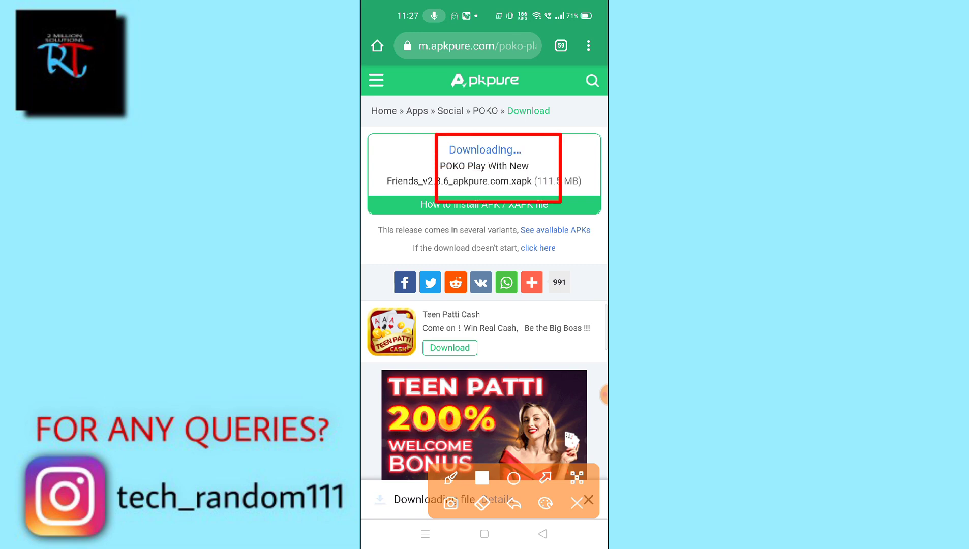
pyautogui.click(575, 501)
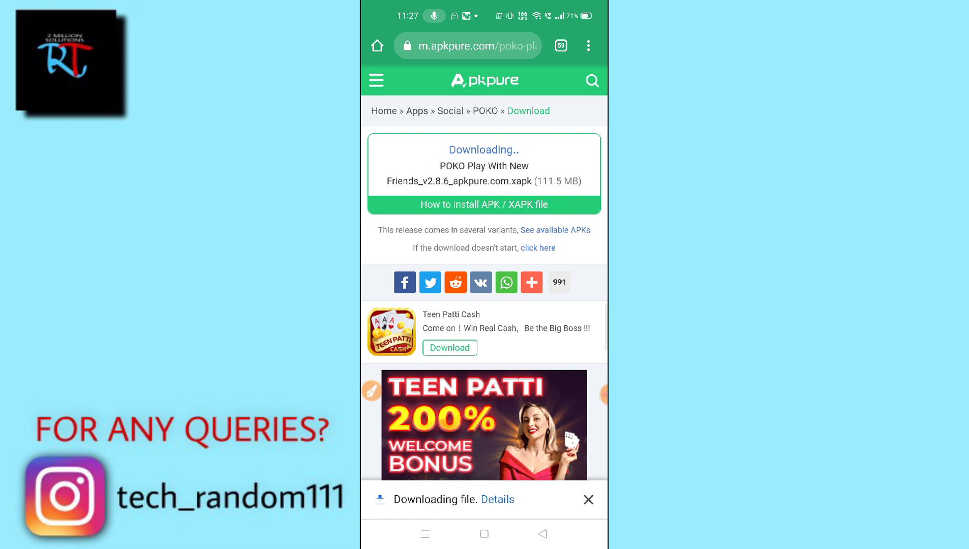